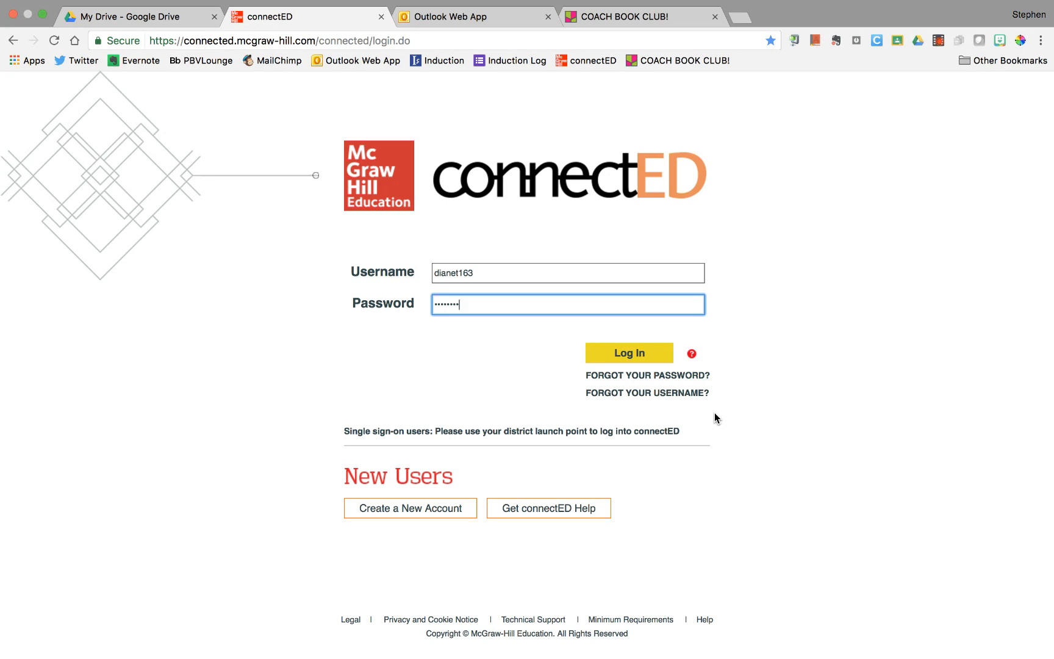
mouse_move(621, 358)
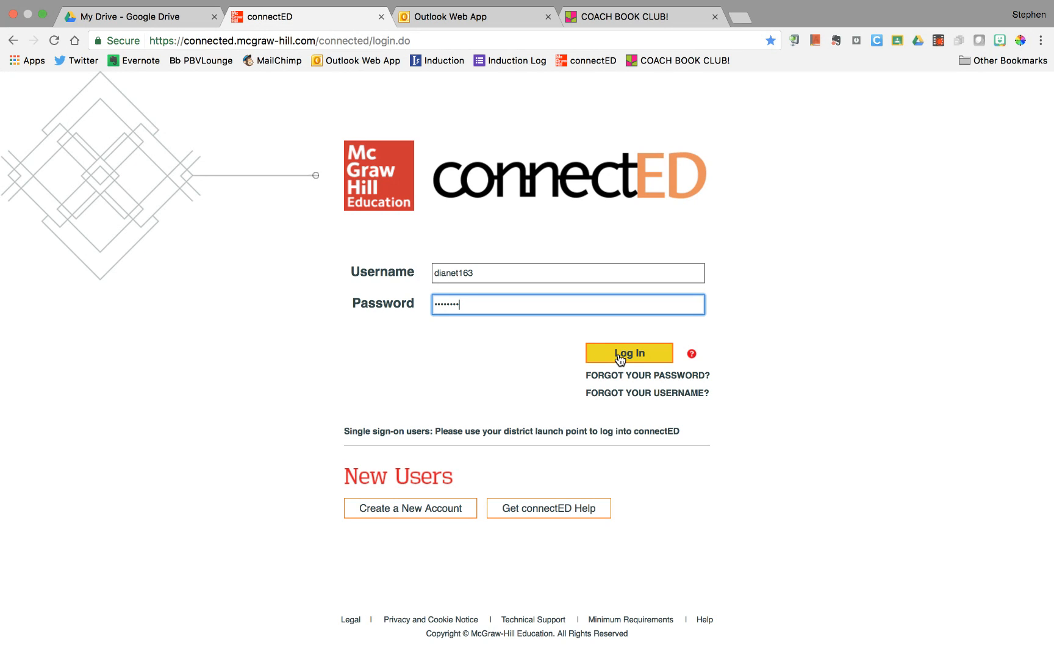
Log in to ConnectED with the entered credentials to reach My Home
left_click(630, 352)
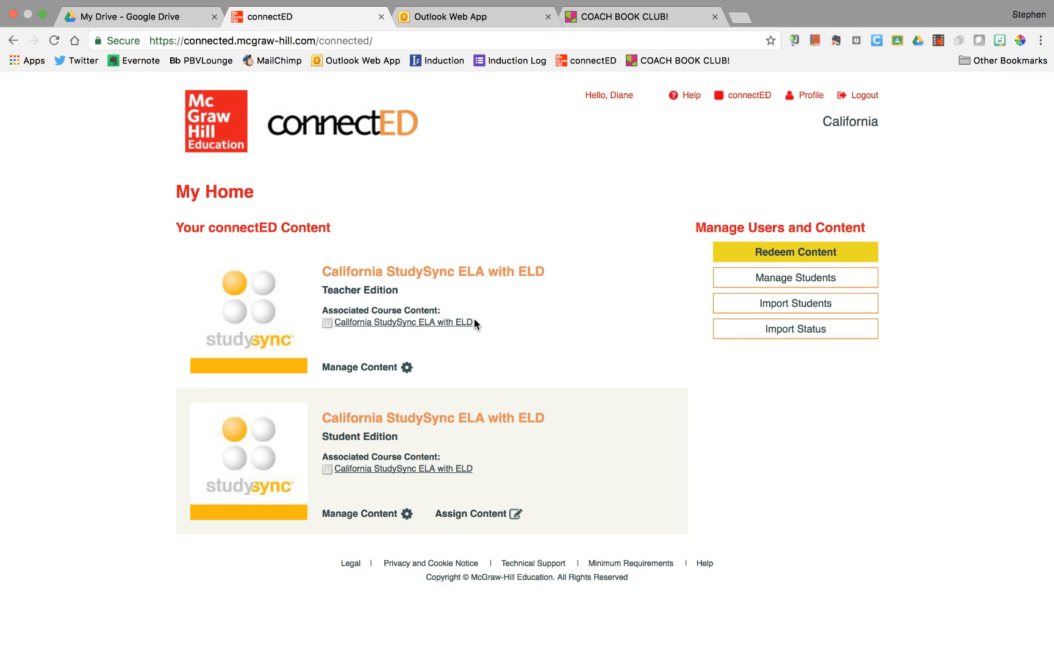
mouse_move(412, 279)
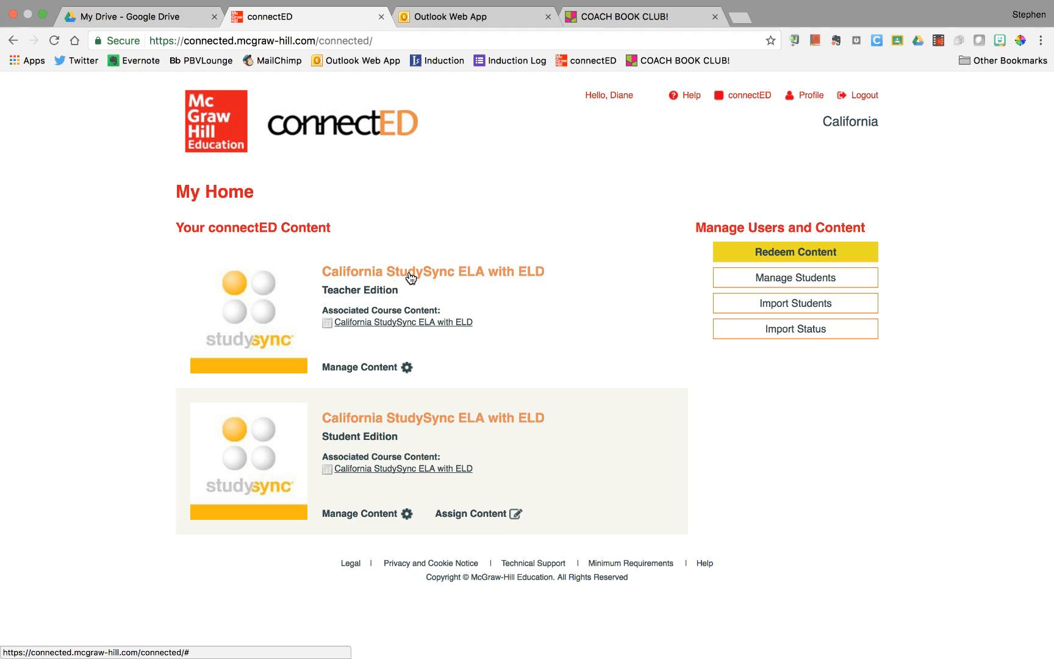
Launch the Teacher Edition California StudySync ELA with ELD course
left_click(411, 272)
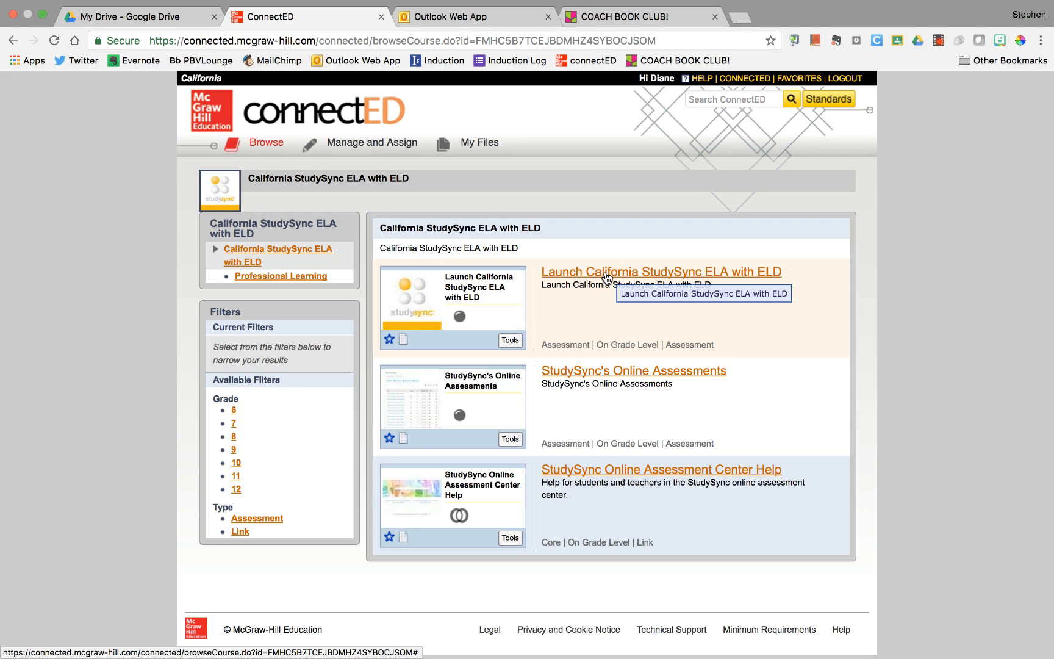
left_click(661, 272)
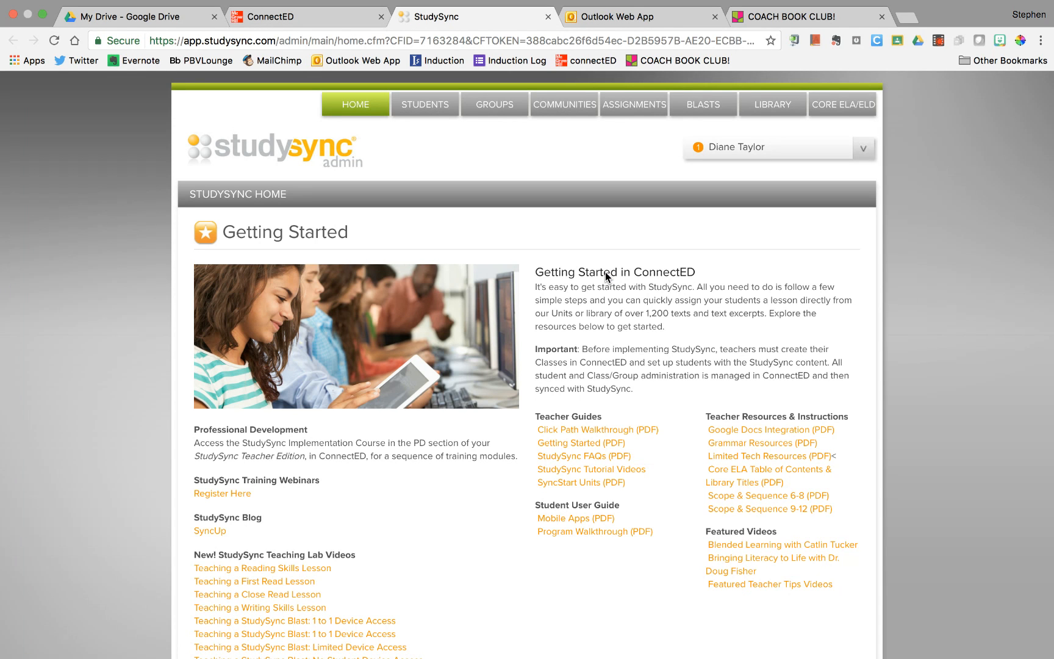
mouse_move(722, 163)
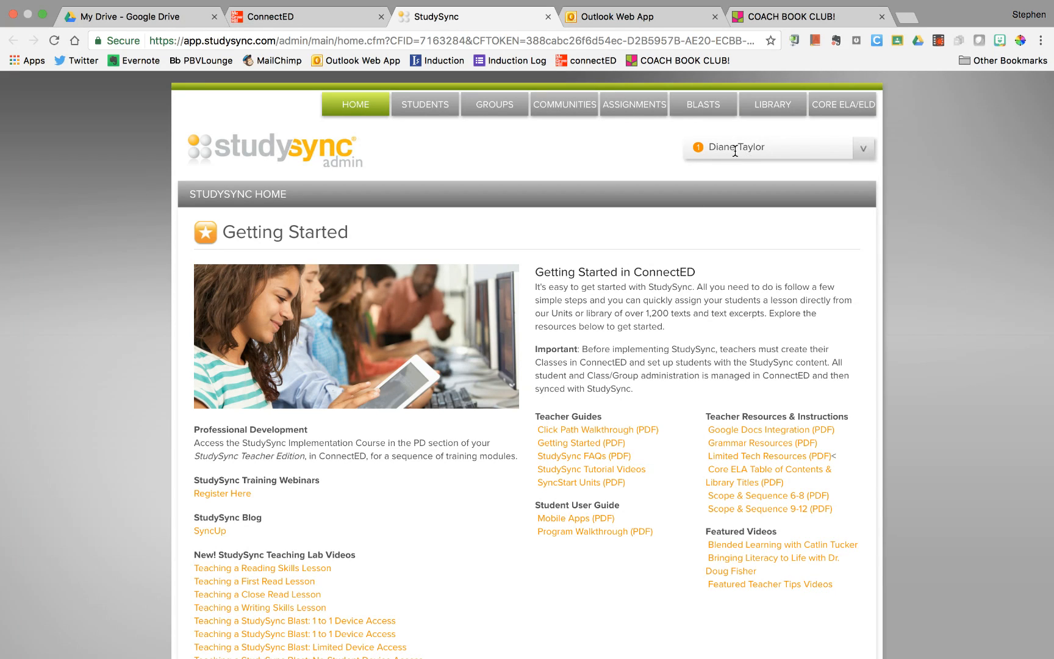
Switch StudySync to the V2 interface from the account menu
left_click(865, 148)
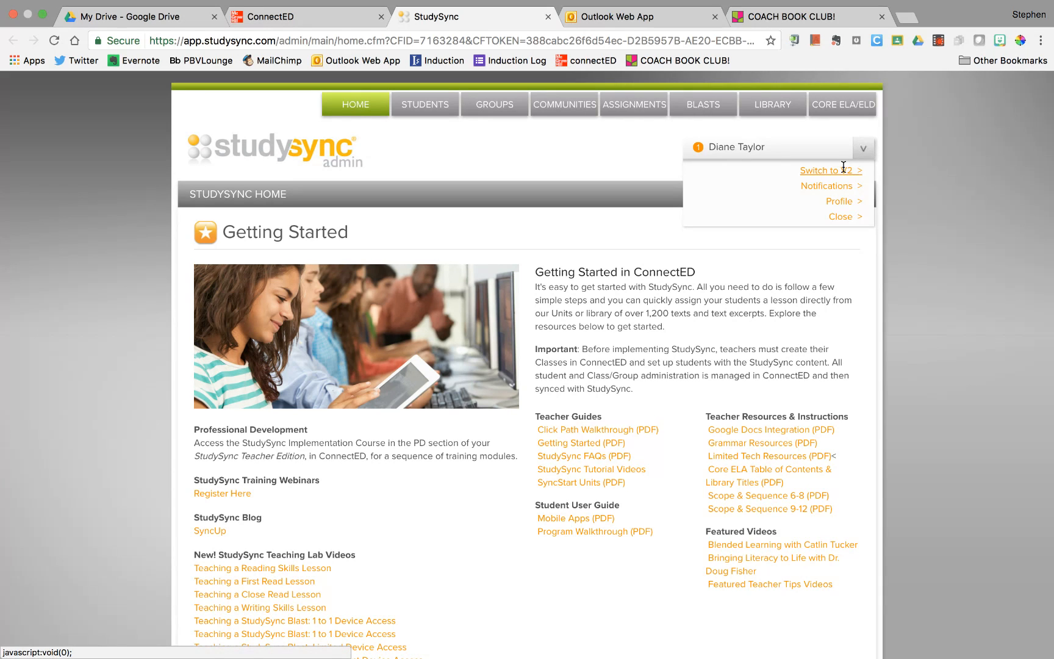
mouse_move(839, 173)
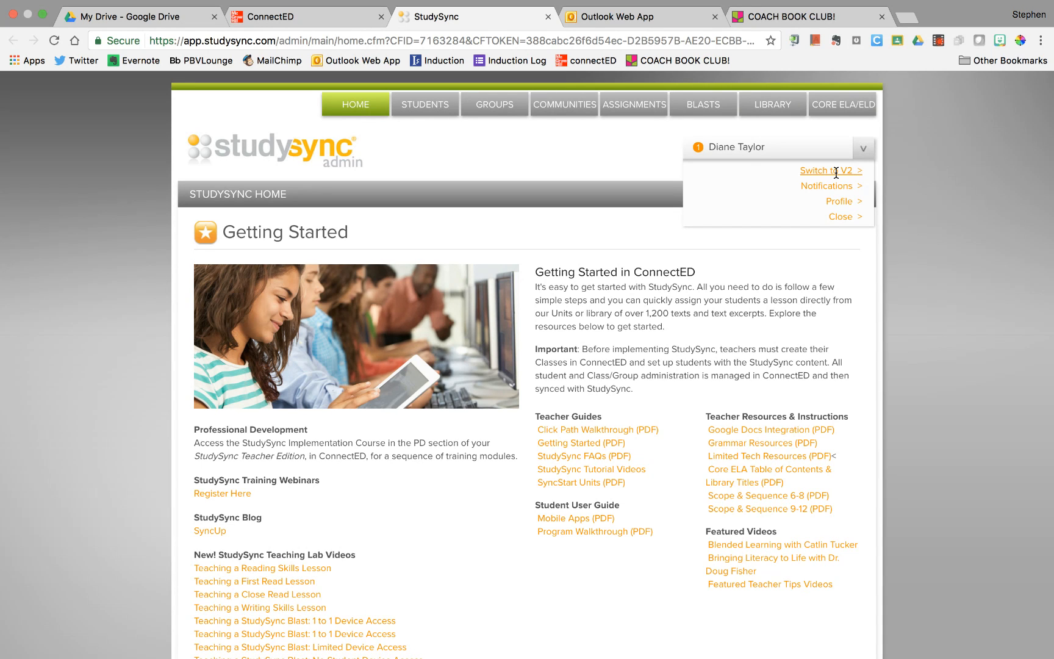
left_click(823, 170)
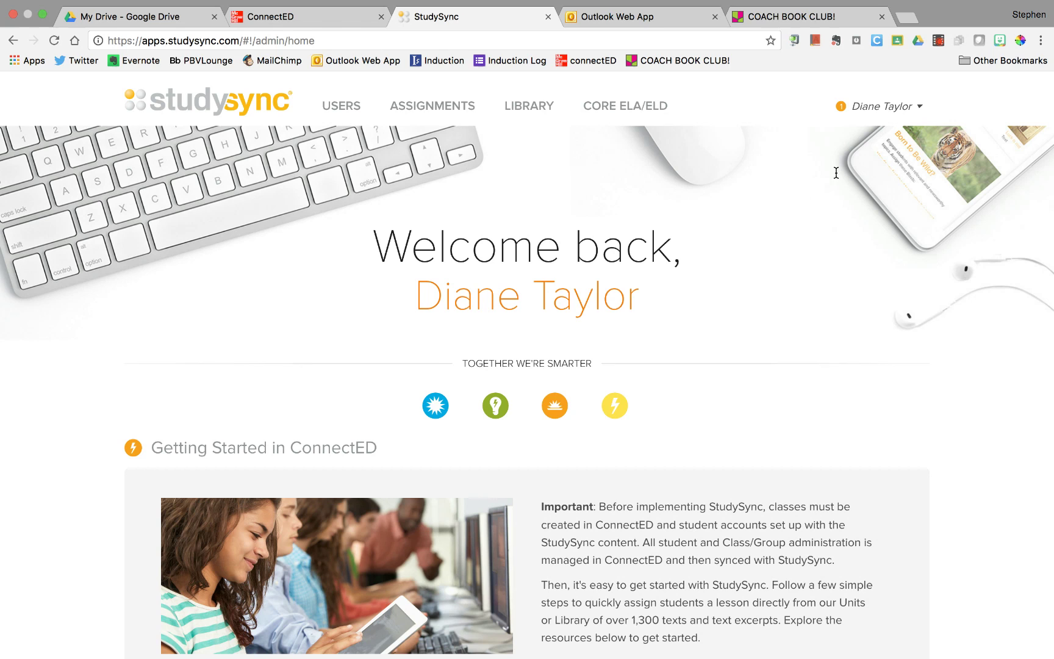
mouse_move(622, 97)
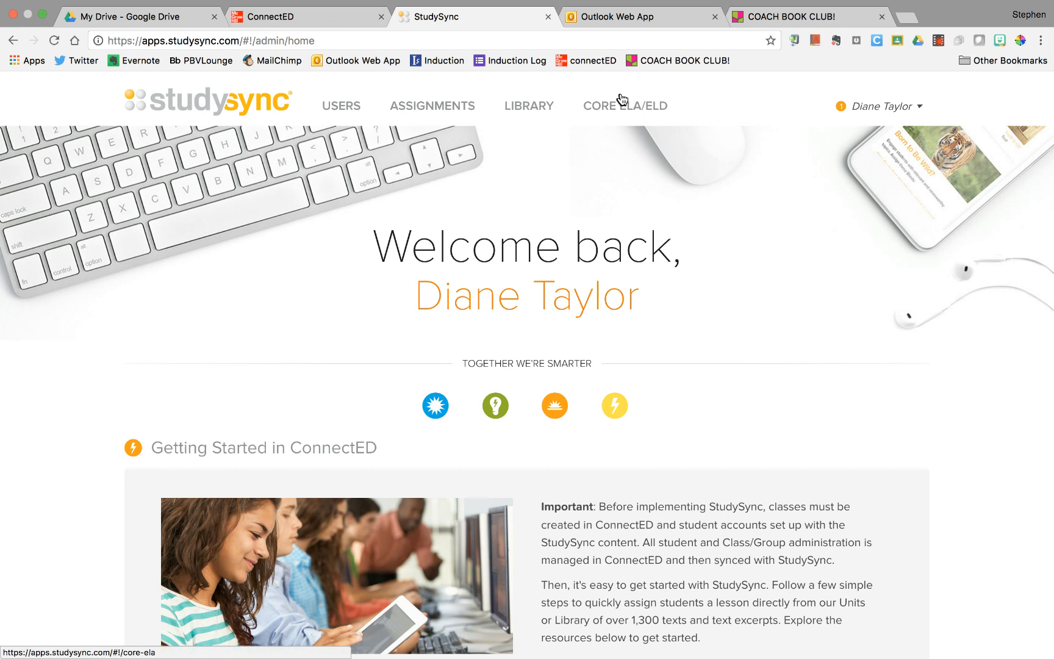
From Core ELA/ELD, enter the Grade 7 Unit 1: In Pursuit Core ELA overview
left_click(625, 105)
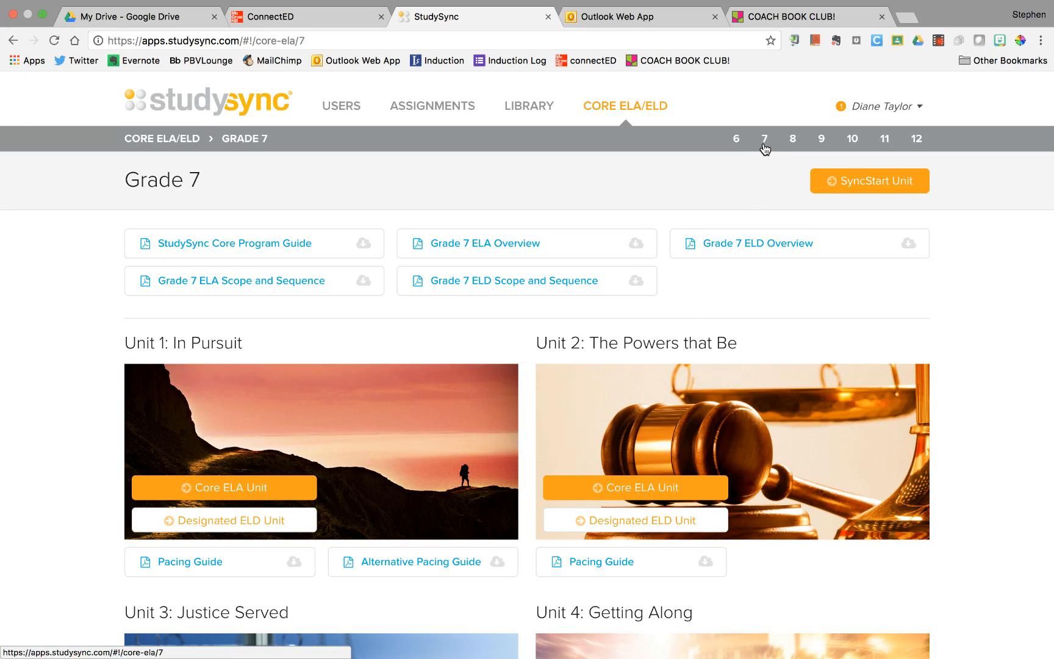
scroll("down", 3)
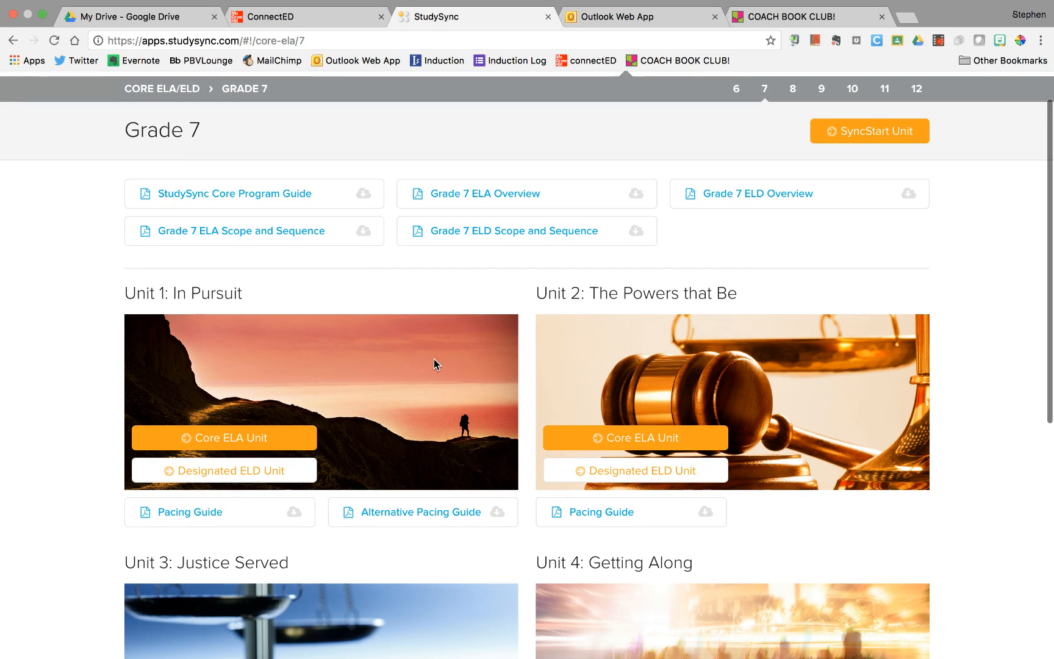
mouse_move(269, 409)
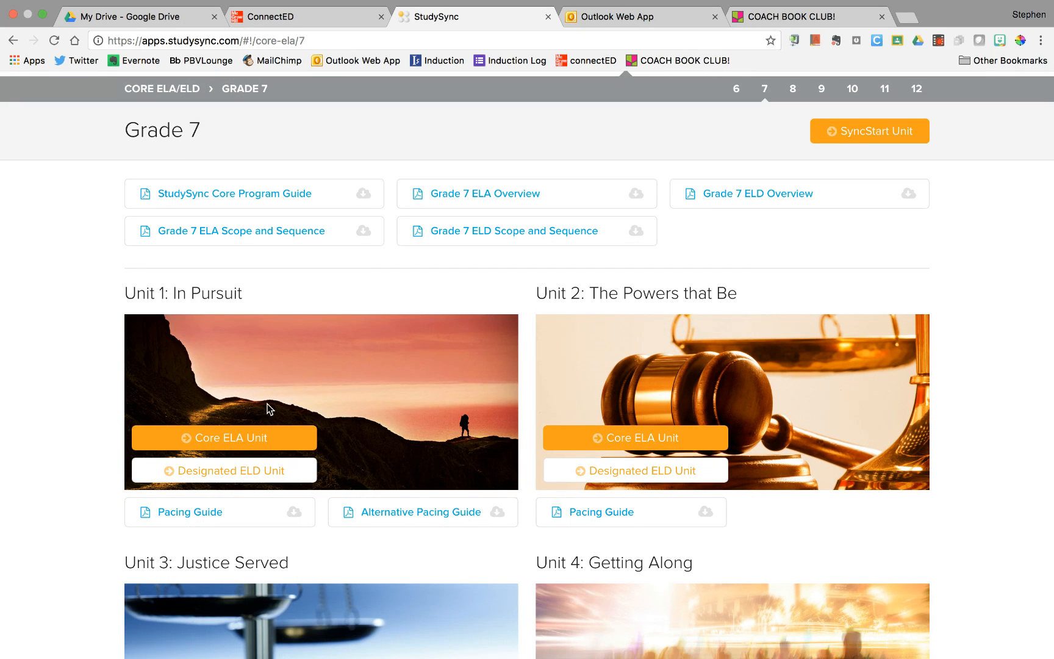
left_click(224, 438)
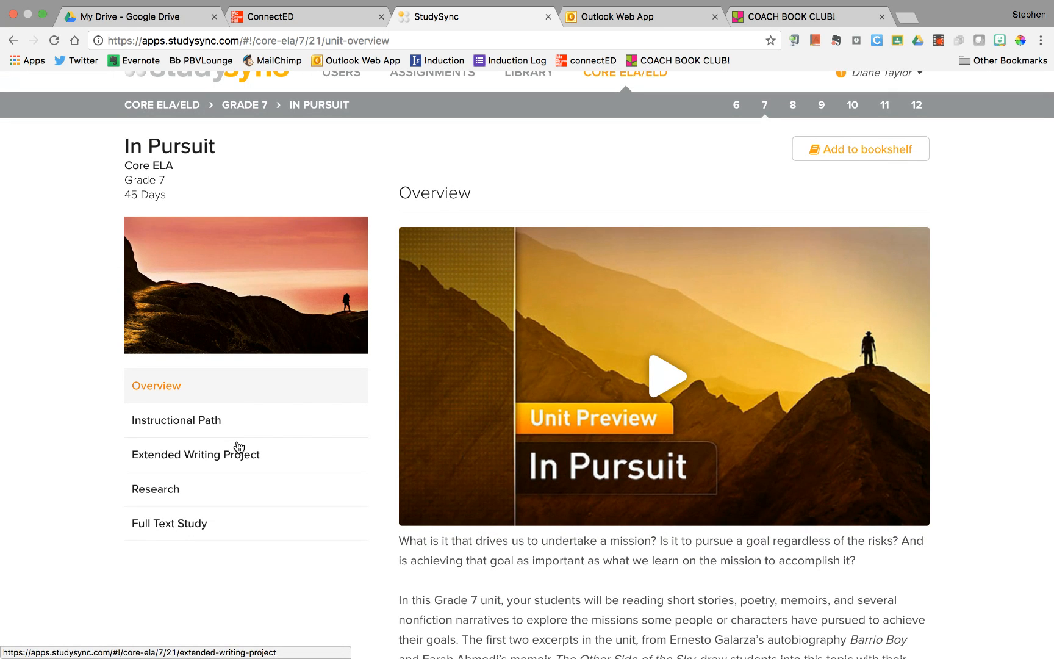
Show the Instructional Path and expand The Big Idea to reveal Blast: In Pursuit
left_click(175, 421)
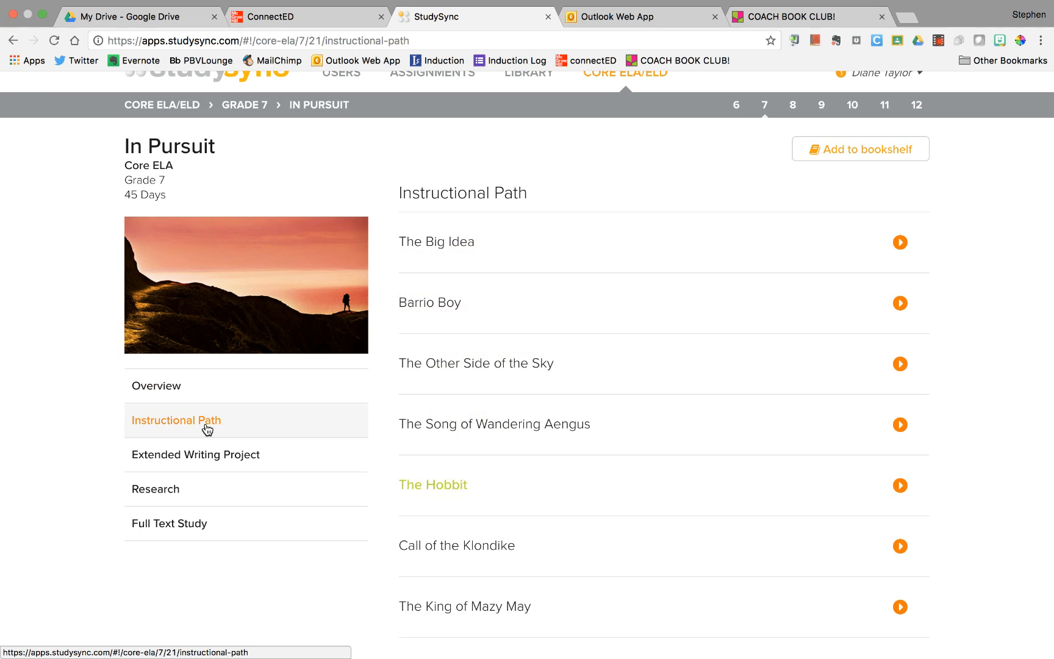
mouse_move(436, 248)
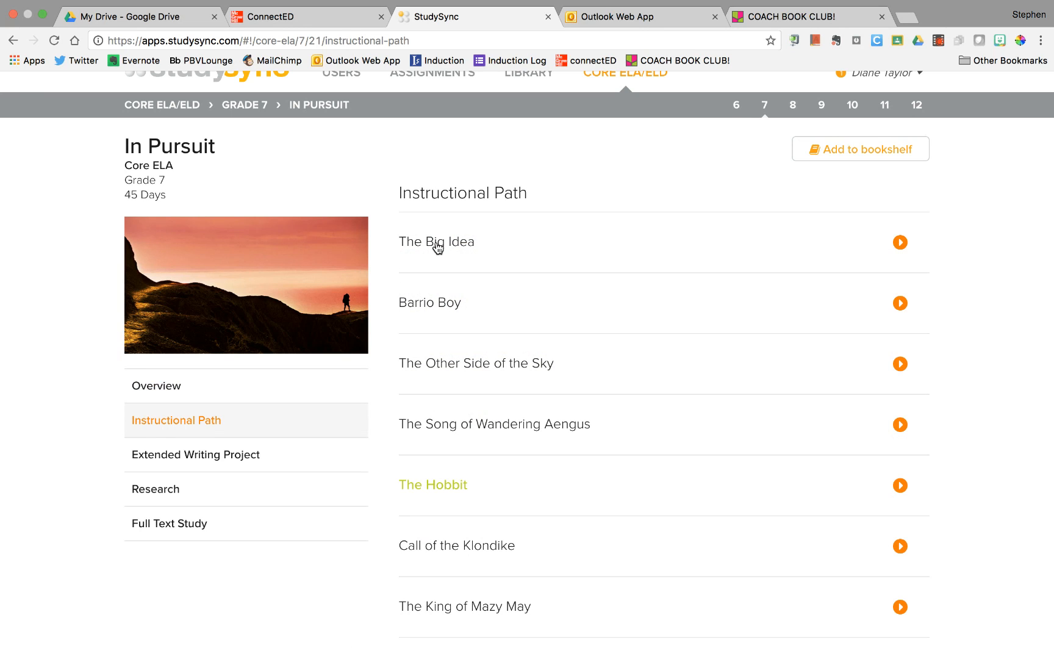
left_click(900, 243)
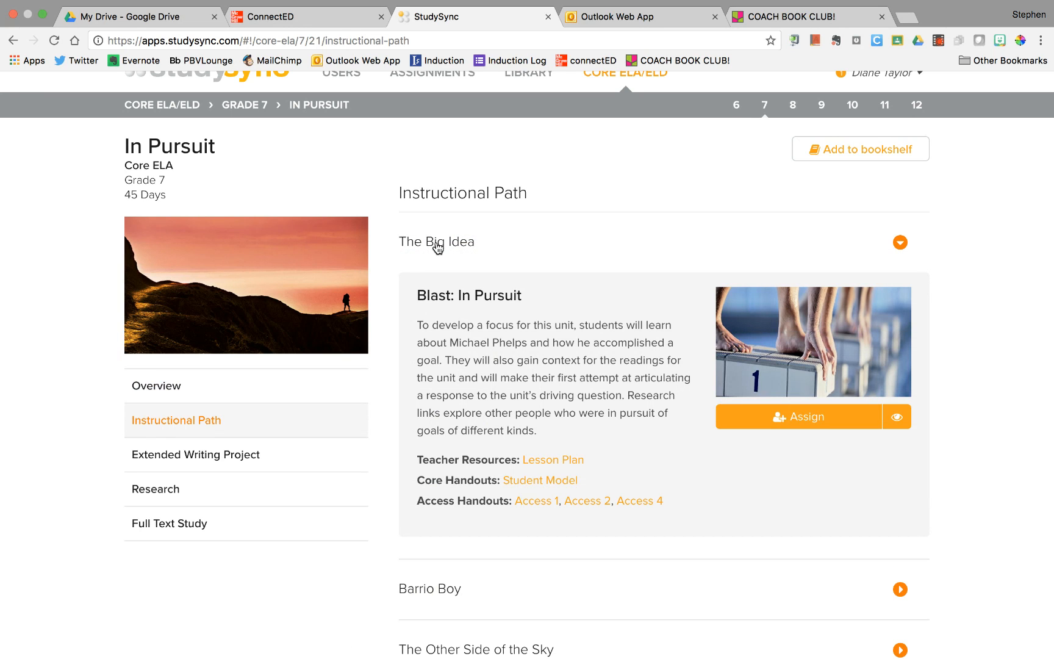
mouse_move(896, 417)
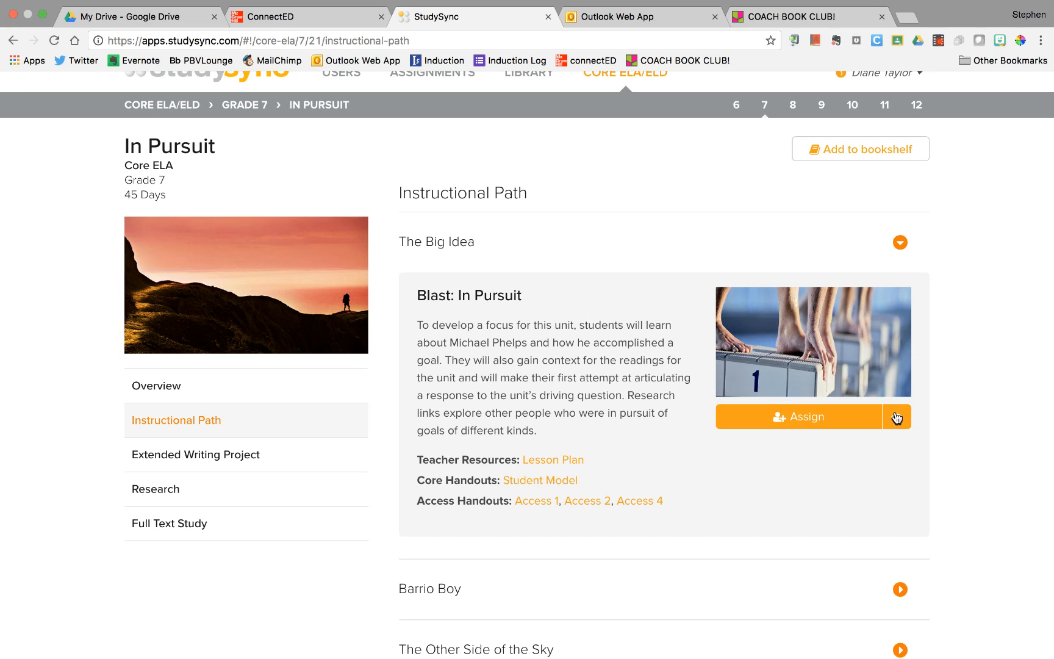
mouse_move(896, 417)
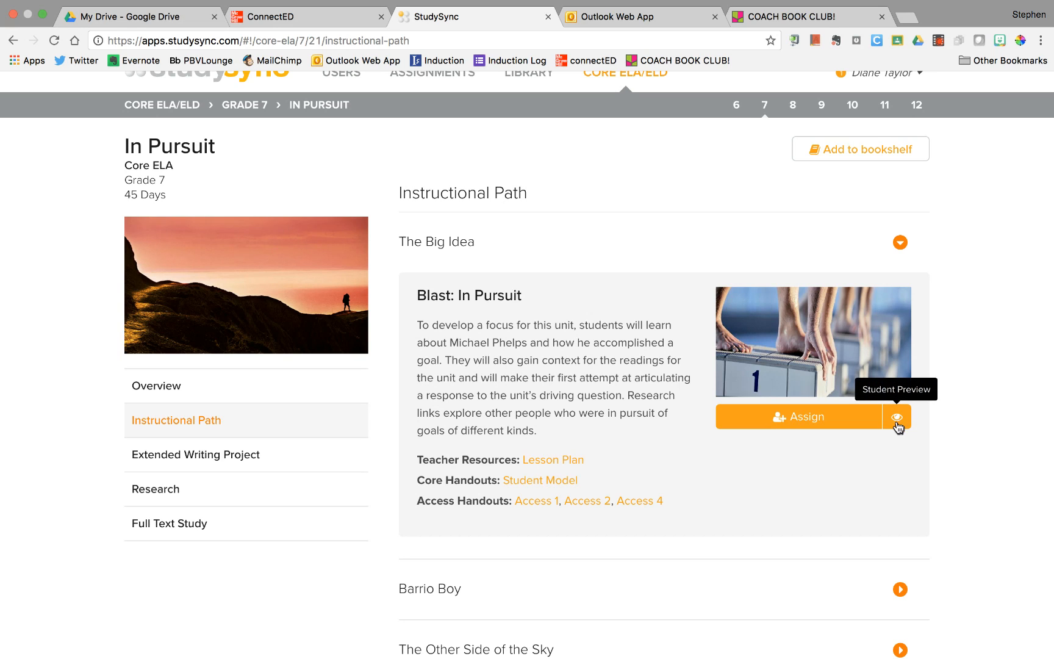
mouse_move(897, 417)
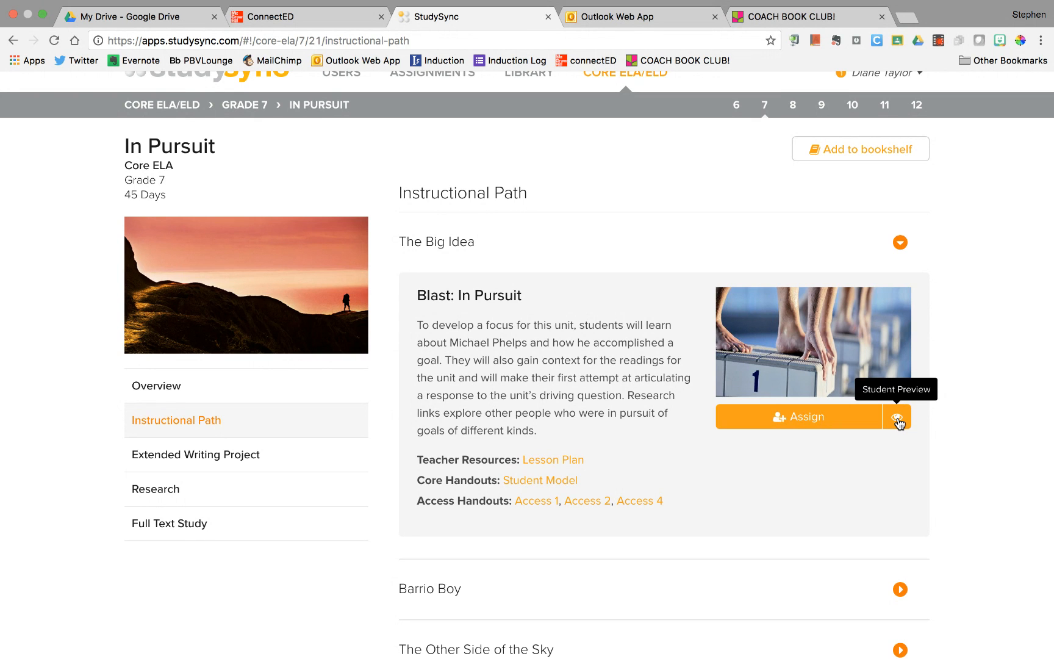
Start the Student Preview of Blast: In Pursuit and view its driving question
left_click(898, 416)
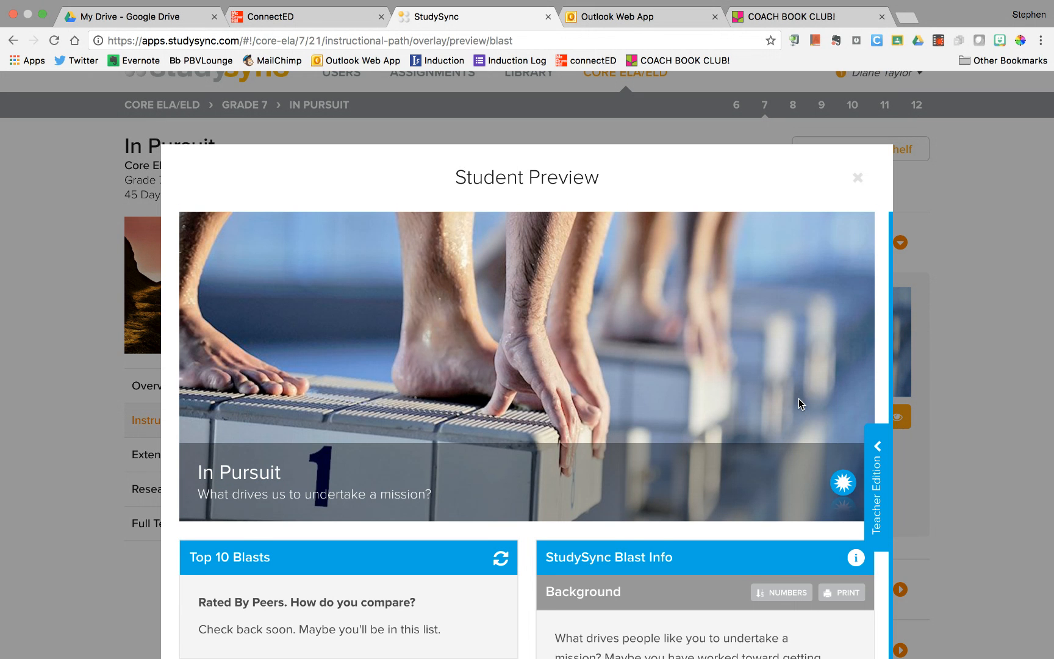
scroll("down", 3)
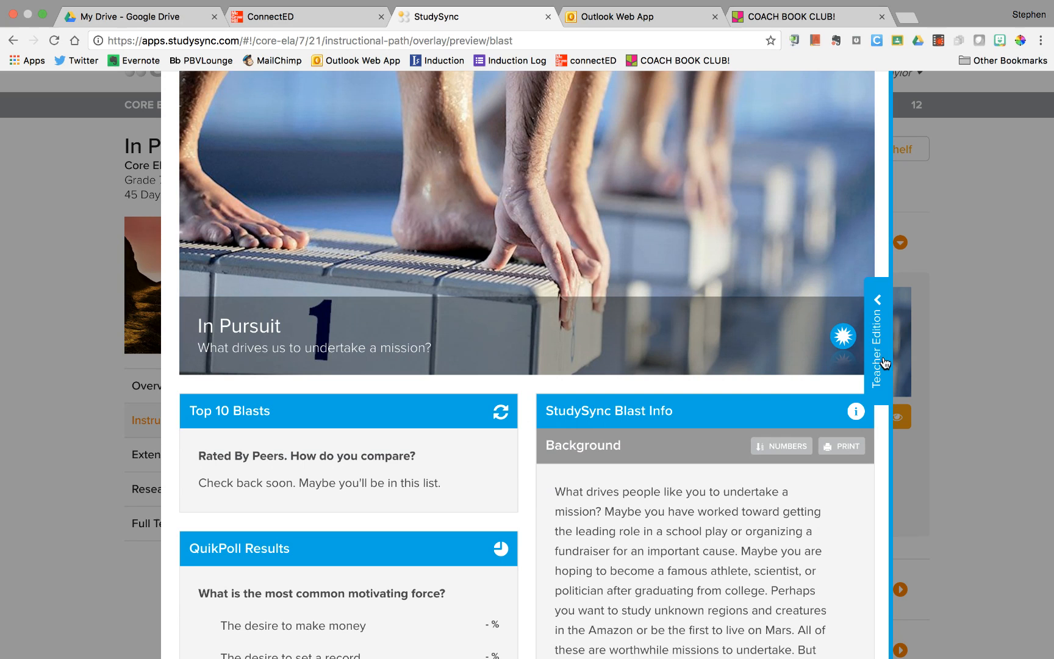
mouse_move(873, 373)
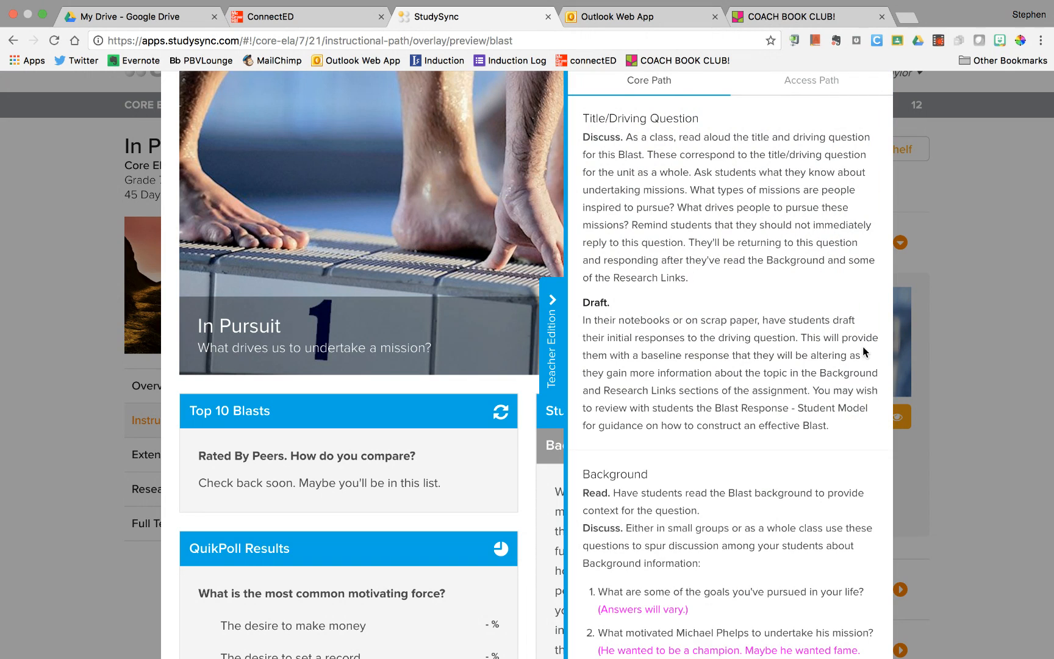
mouse_move(617, 334)
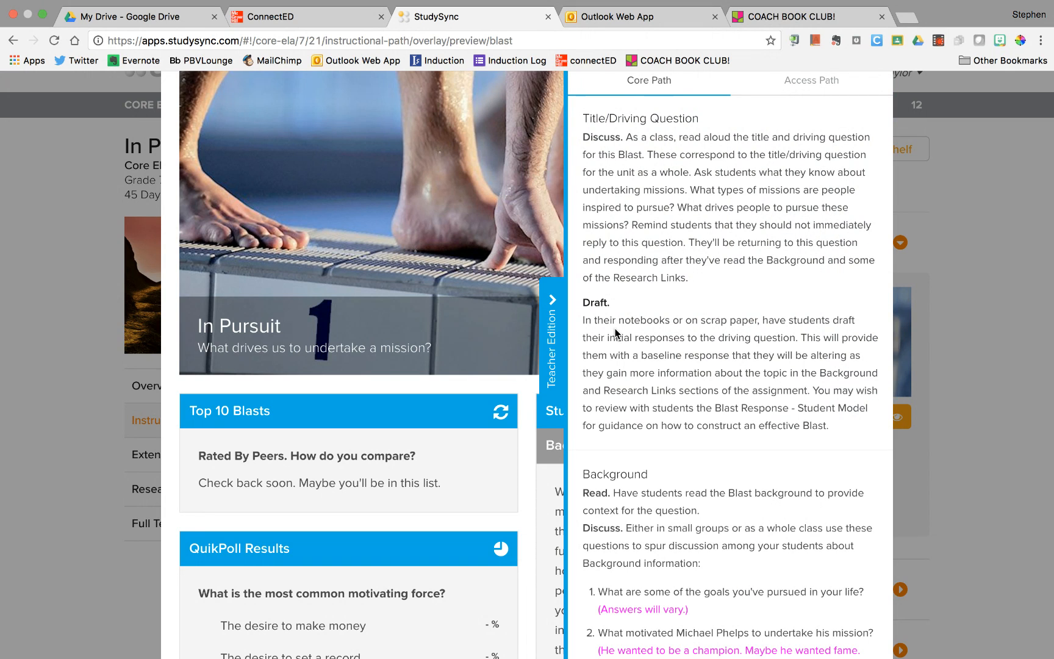